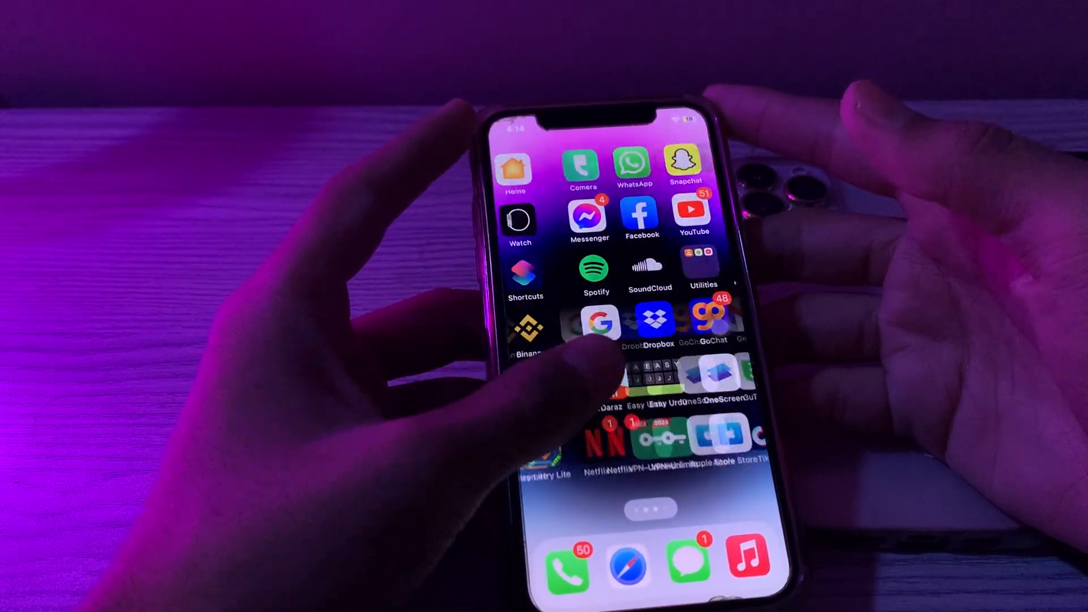
# Swipe to the first Home Screen page with the Batteries widget and Settings app
pyautogui.hscroll(-3)
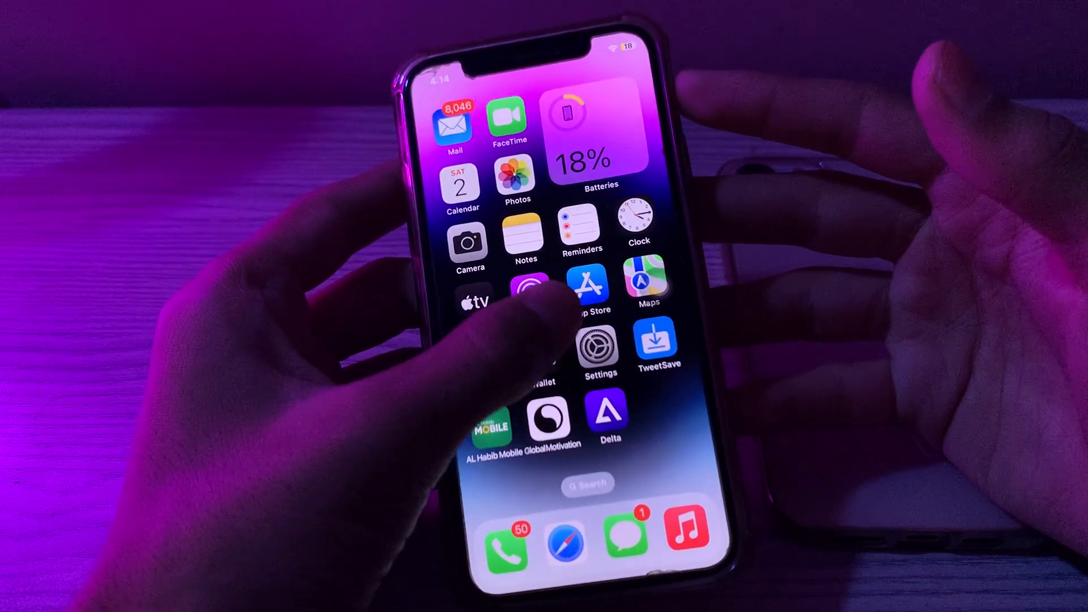
# Launch Settings and go to the Face ID & Passcode page
pyautogui.click(600, 347)
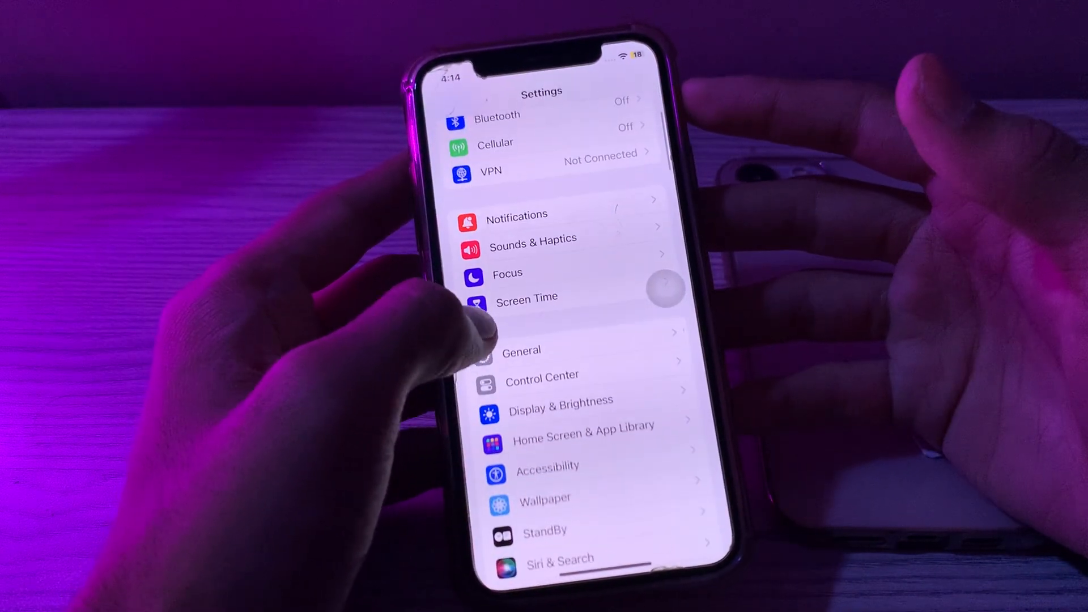
pyautogui.click(520, 350)
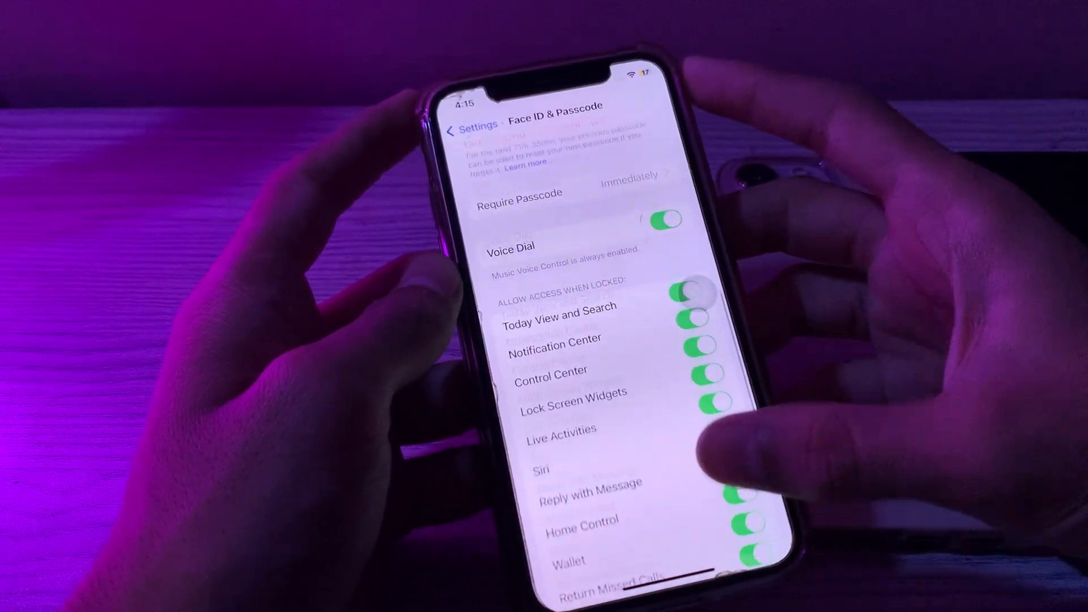
# Scroll to the top of Face ID & Passcode, showing the Use Face ID For options
pyautogui.scroll(3)
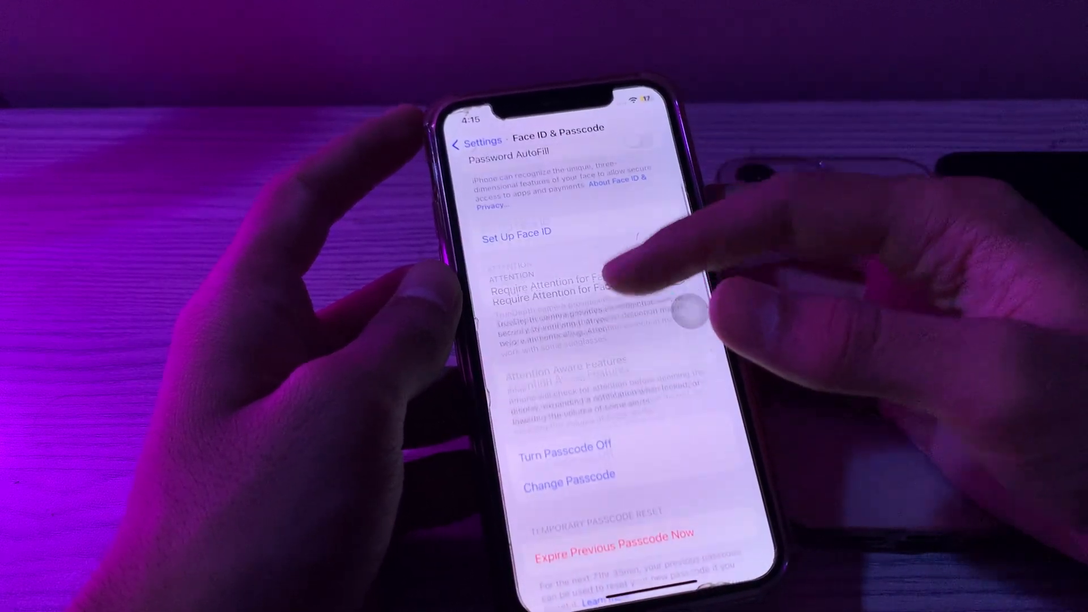
pyautogui.scroll(3)
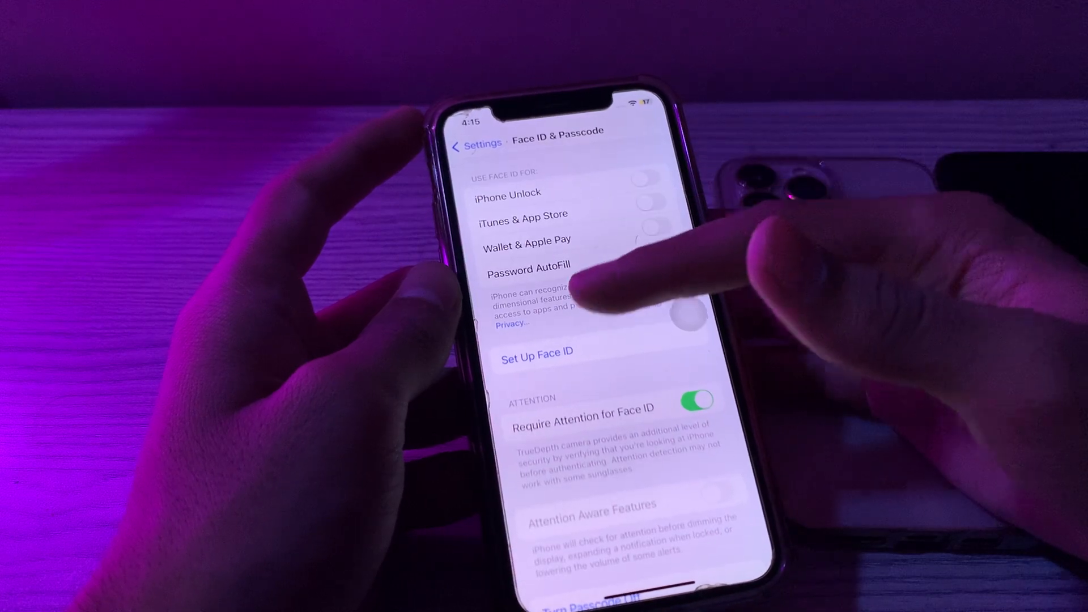